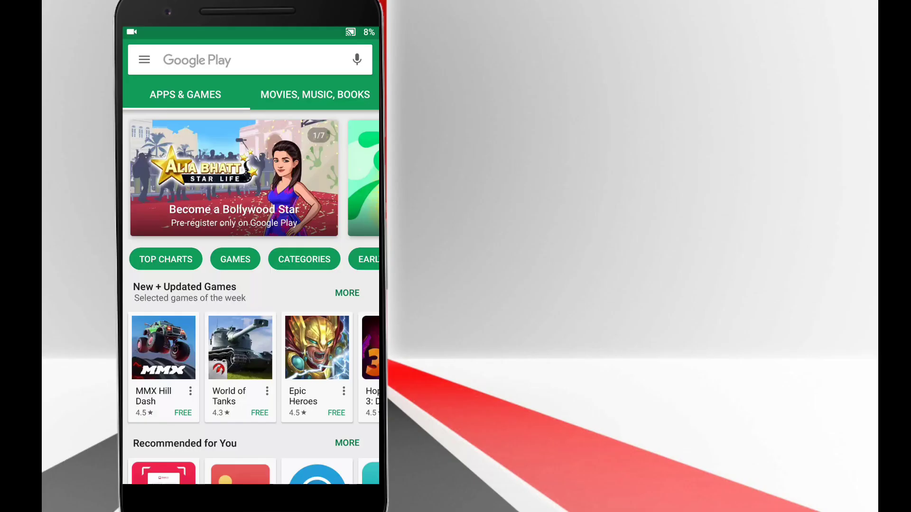
# Step: Browse down the Play Store home page and bring up the Top Charts of free games
pyautogui.scroll(-3)
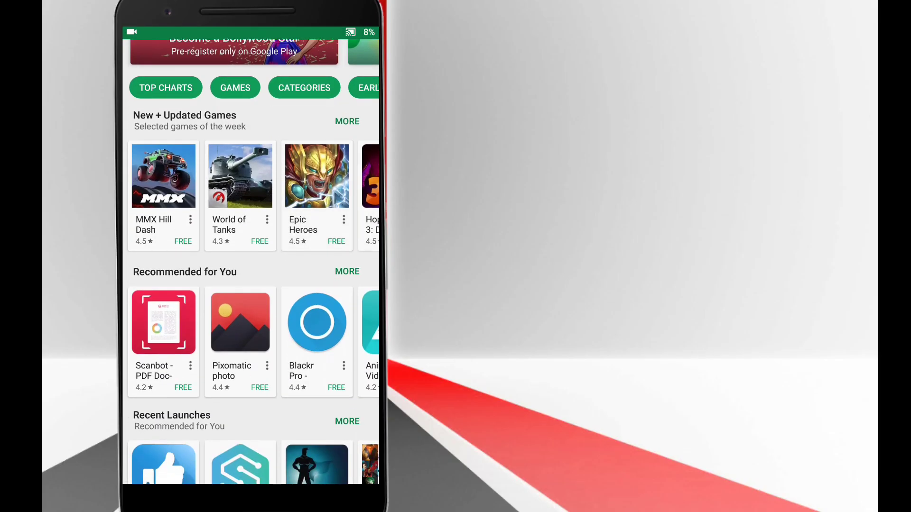
pyautogui.scroll(-3)
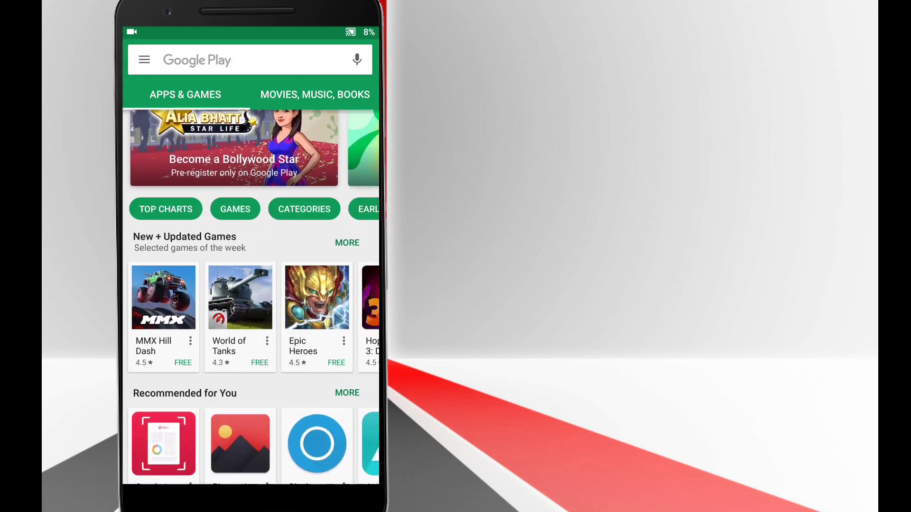
pyautogui.scroll(-3)
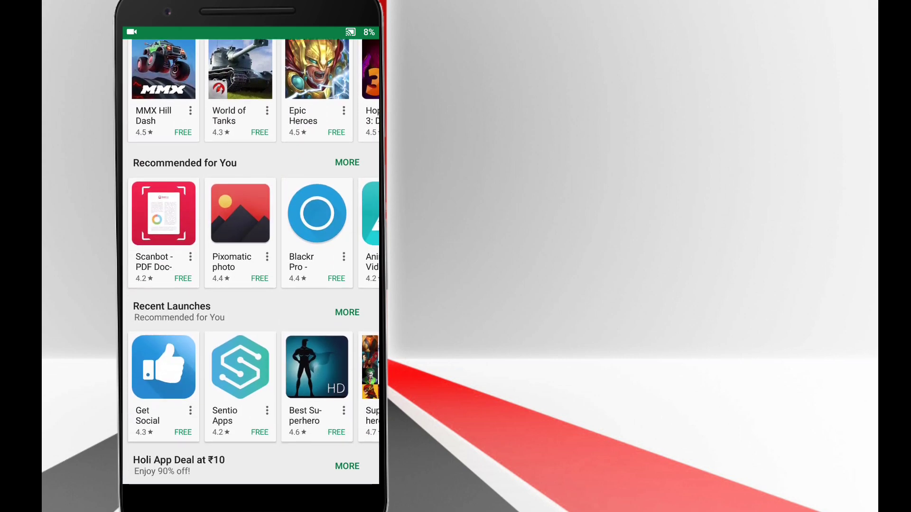
pyautogui.scroll(-3)
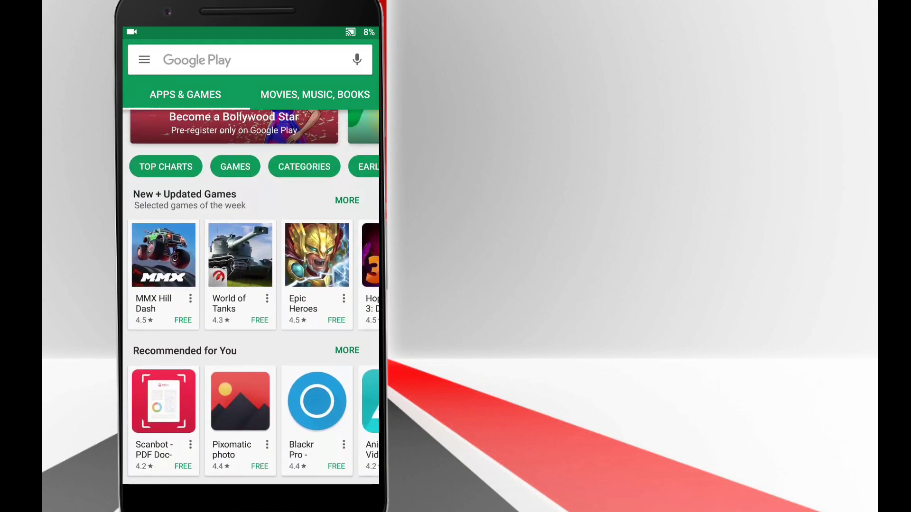
pyautogui.click(165, 167)
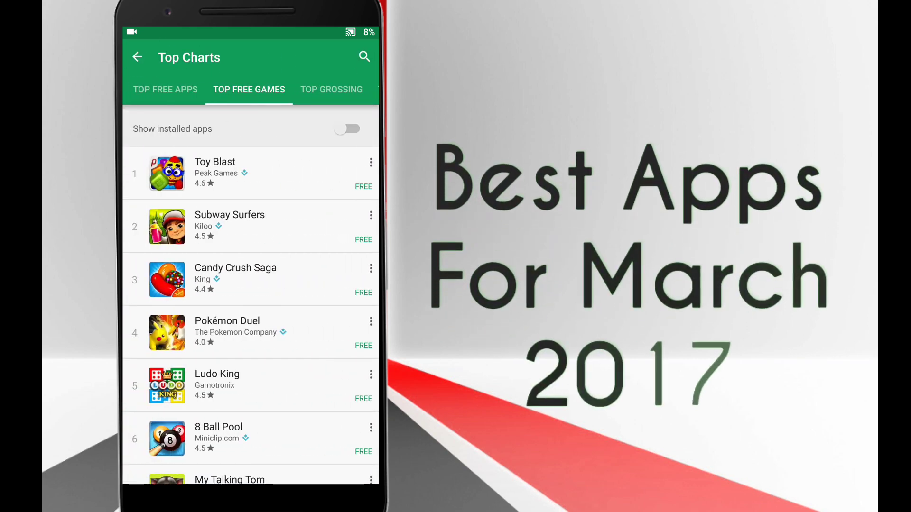
# Step: Switch the ranking to Top Free Apps and look further down the list
pyautogui.click(165, 89)
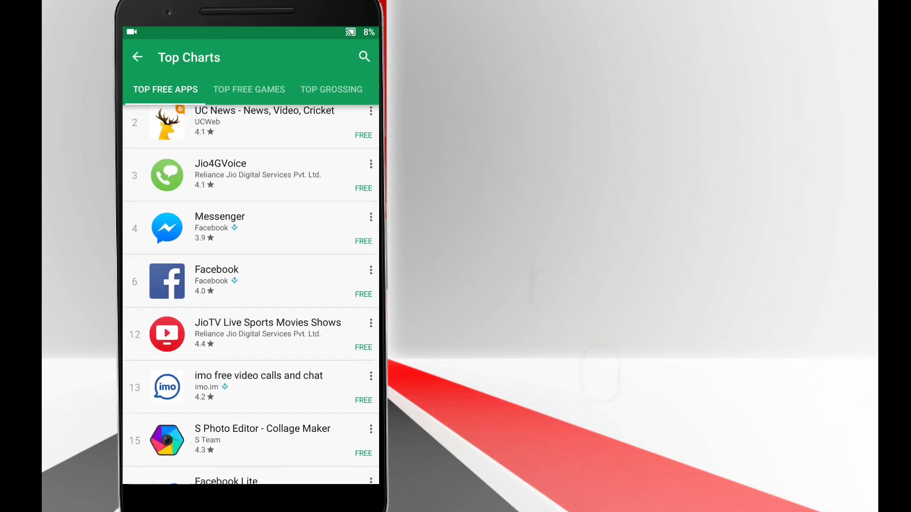
pyautogui.scroll(-3)
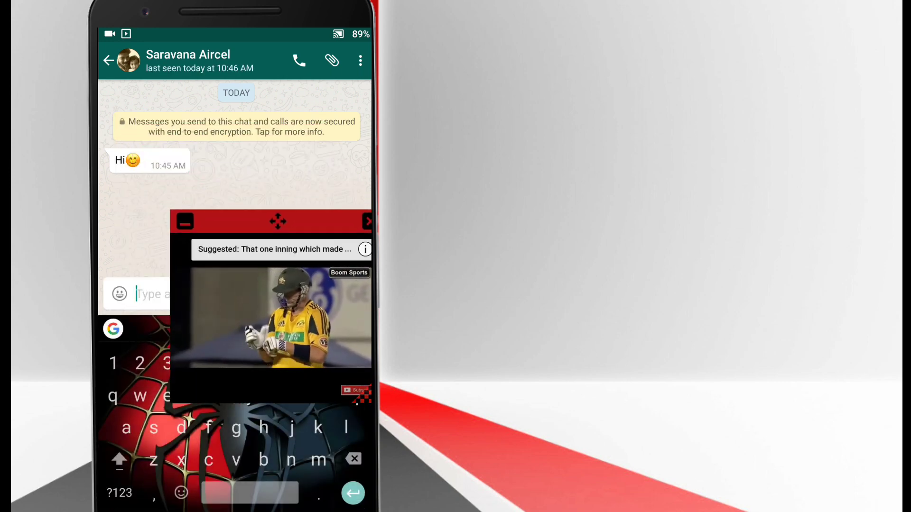
# Step: Move the floating cricket player above the chat and reply 'wh' in WhatsApp
pyautogui.moveTo(278, 221); pyautogui.dragTo(250, 90)
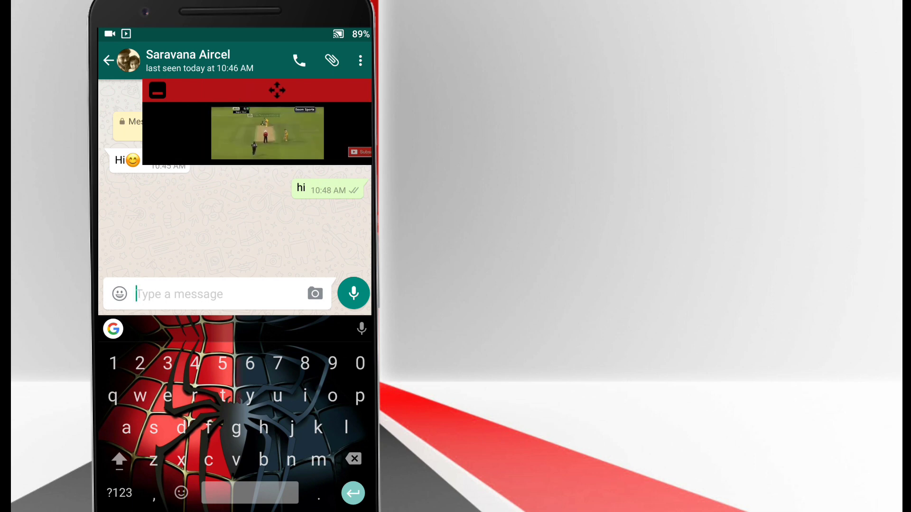
pyautogui.write('wh')
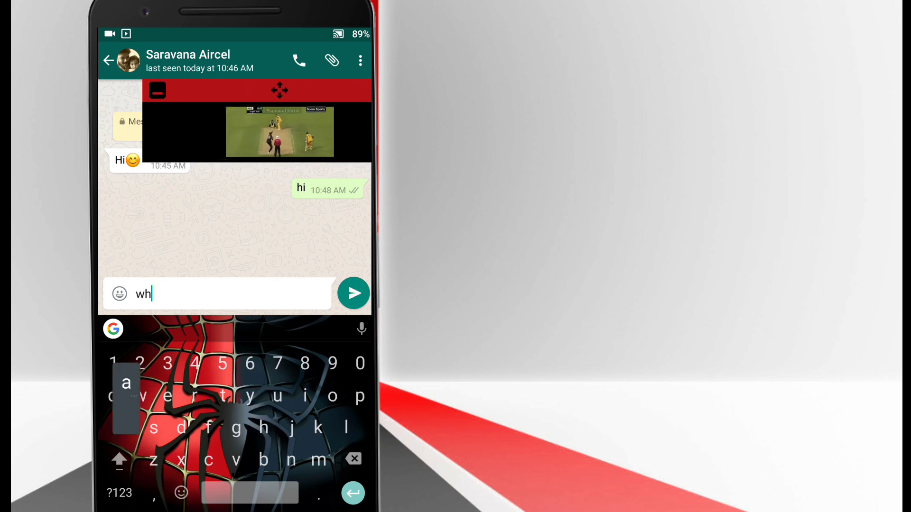
pyautogui.click(354, 293)
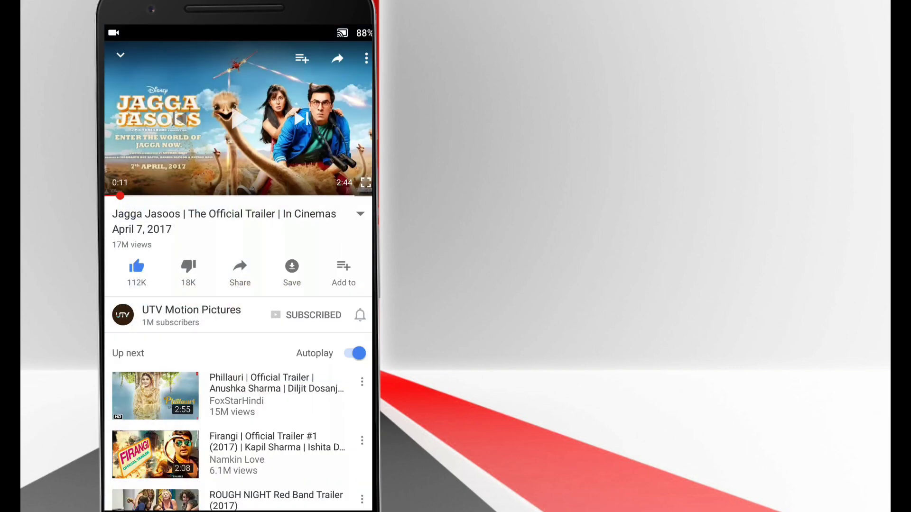
# Step: Leave the Jagga Jasoos trailer for the phone's home screen
pyautogui.click(238, 119)
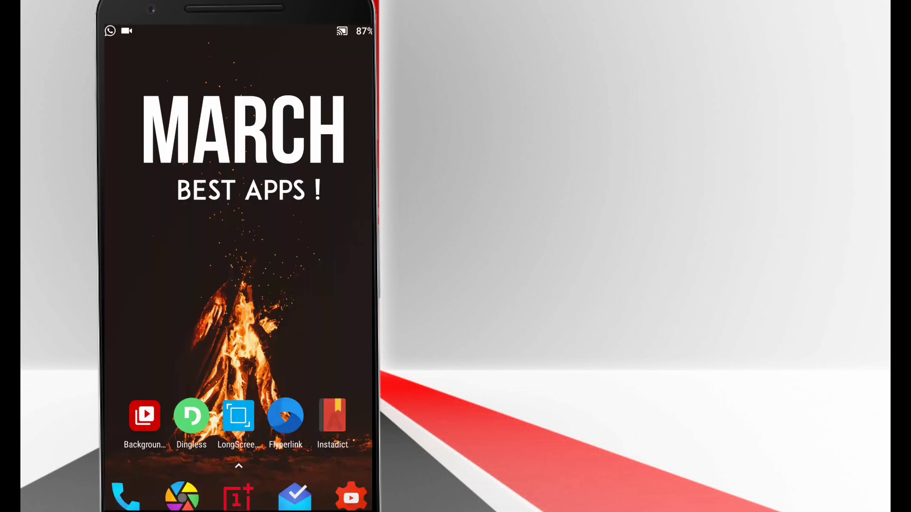
# Step: Launch Dingless, accept its Got It tips overlay and flip a silencing toggle
pyautogui.click(191, 416)
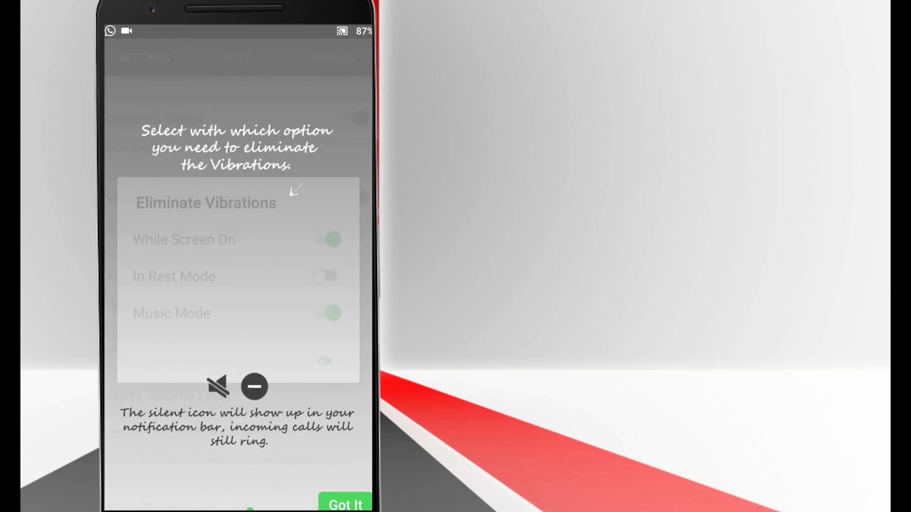
pyautogui.click(345, 504)
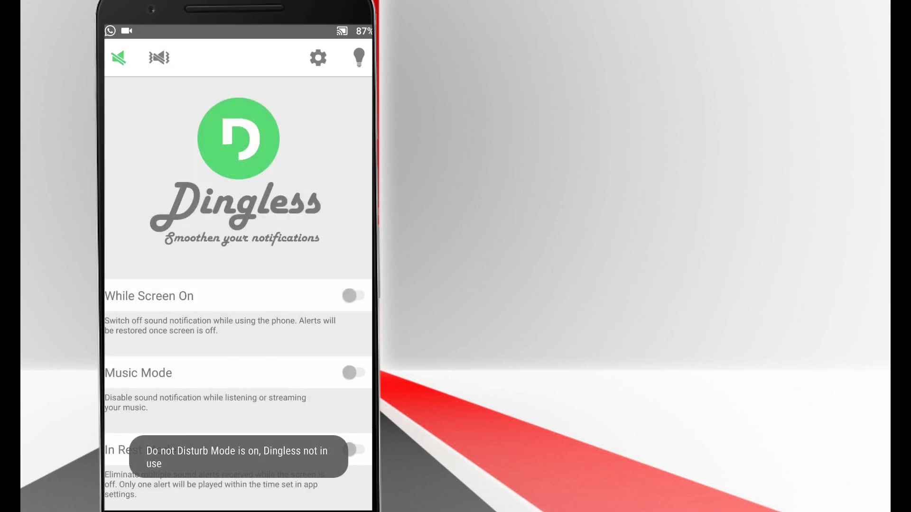
pyautogui.click(353, 296)
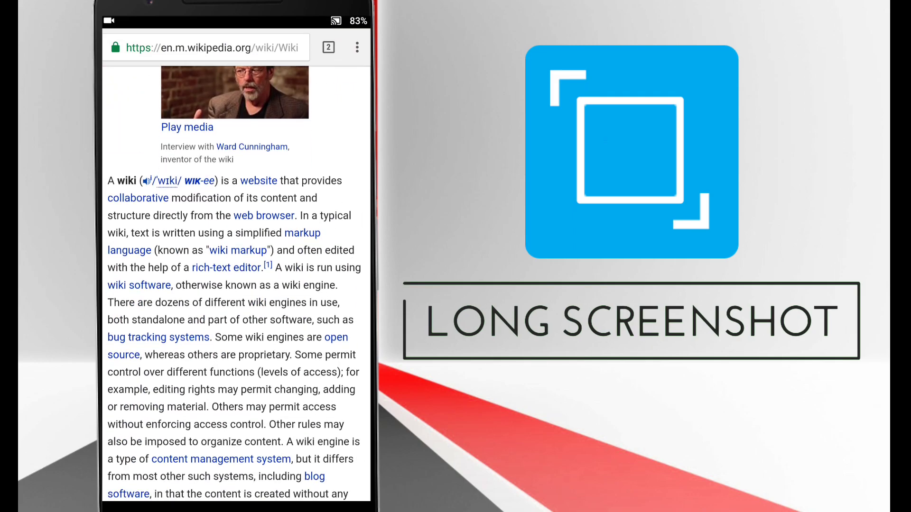
# Step: Scroll the Wikipedia wiki article through several screens while LongScreenshot captures it
pyautogui.scroll(-3)
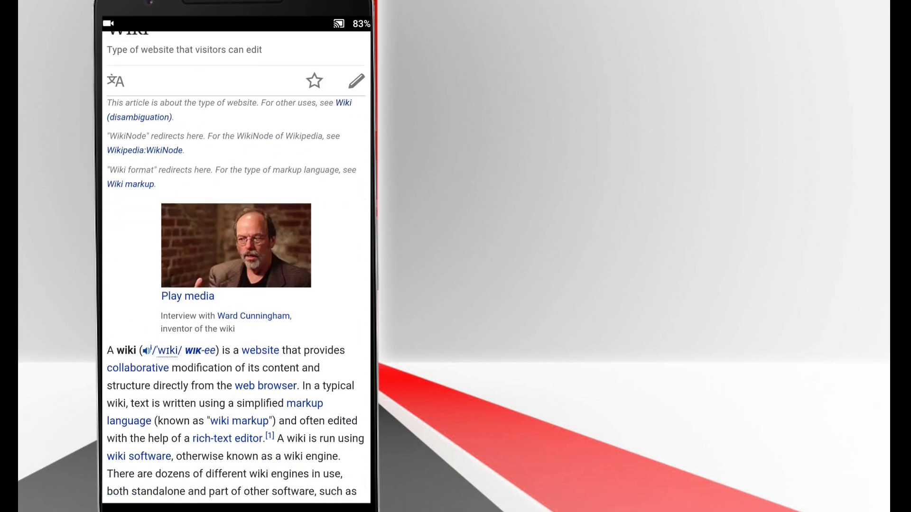
pyautogui.scroll(-3)
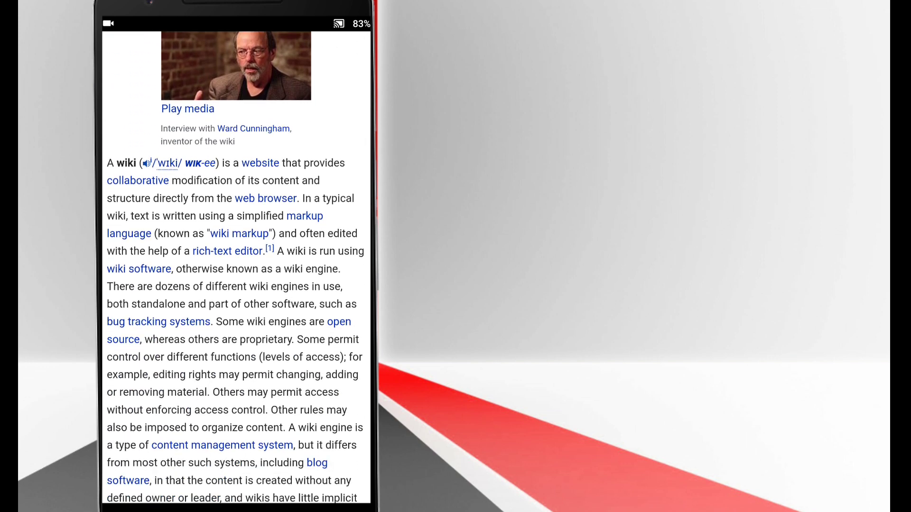
pyautogui.scroll(-3)
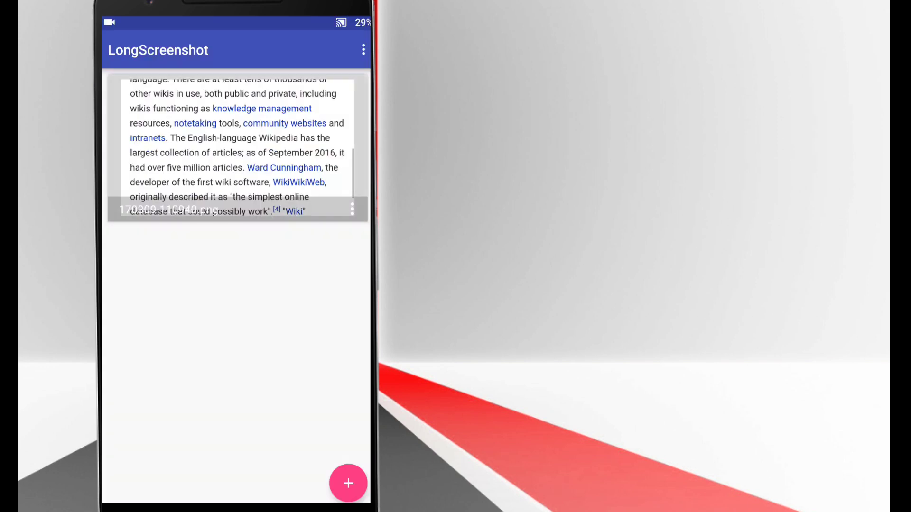
# Step: View the saved stitched wiki capture and scroll through its full length
pyautogui.click(349, 483)
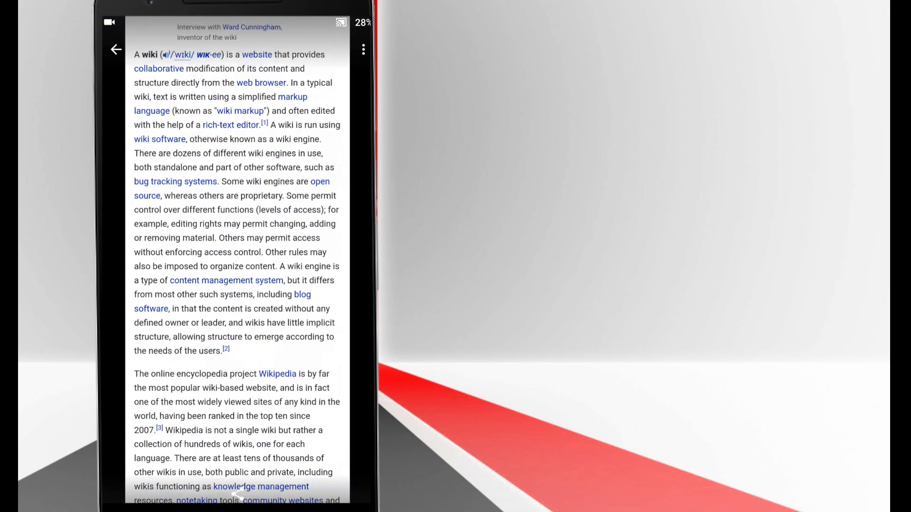
pyautogui.scroll(-3)
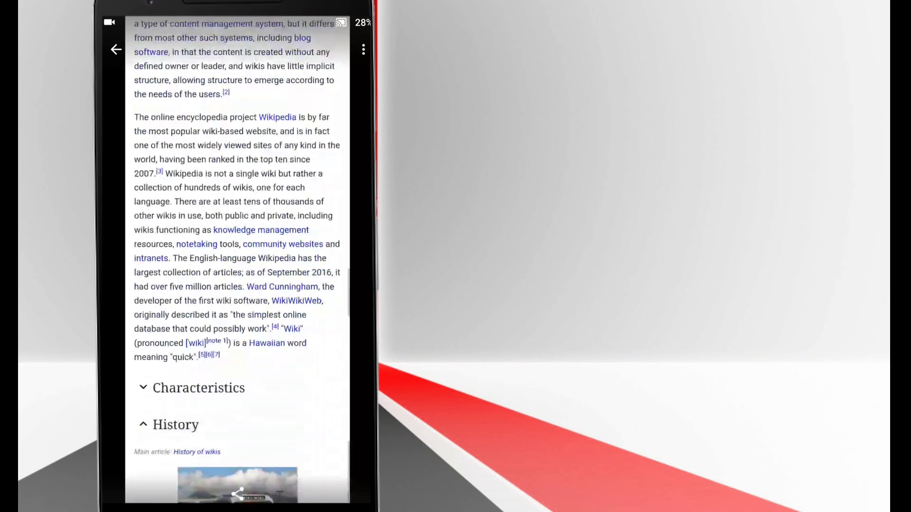
pyautogui.scroll(-3)
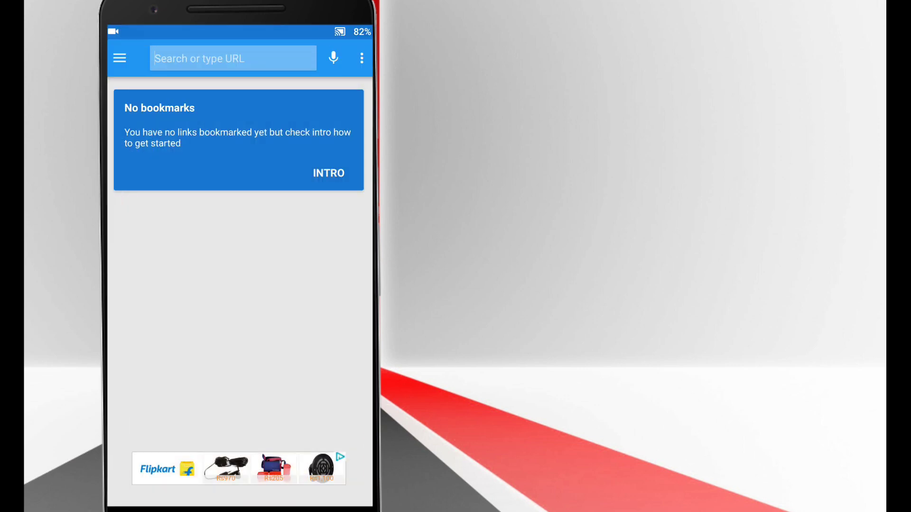
# Step: Page through Flyperlink's intro from Welcome past Links and Sharing to Finish
pyautogui.click(328, 172)
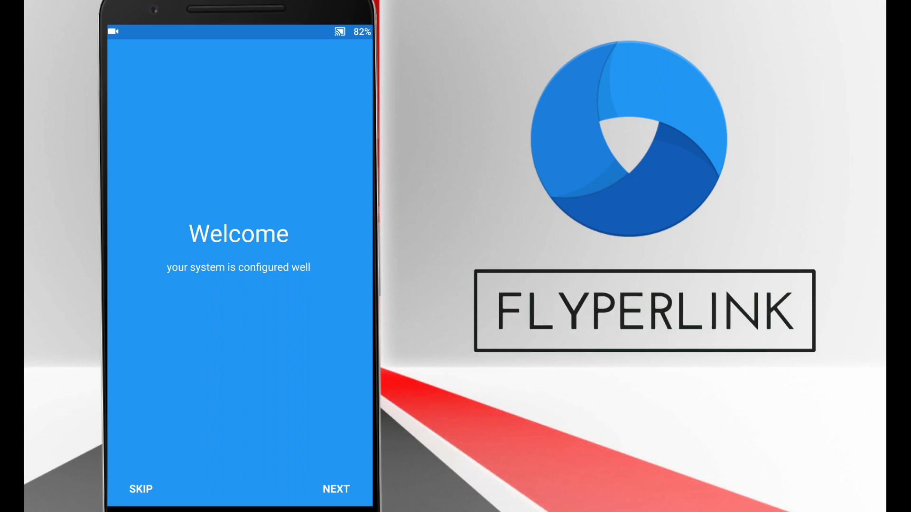
pyautogui.click(335, 490)
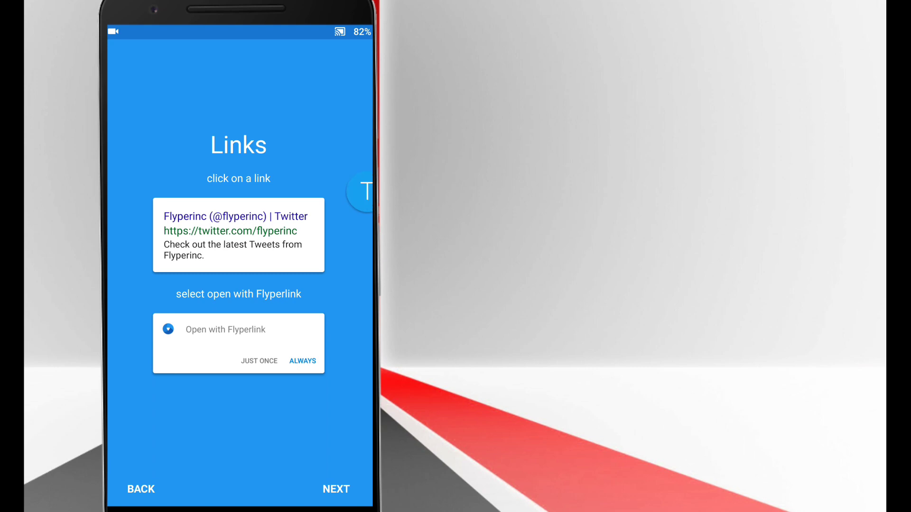
pyautogui.click(336, 489)
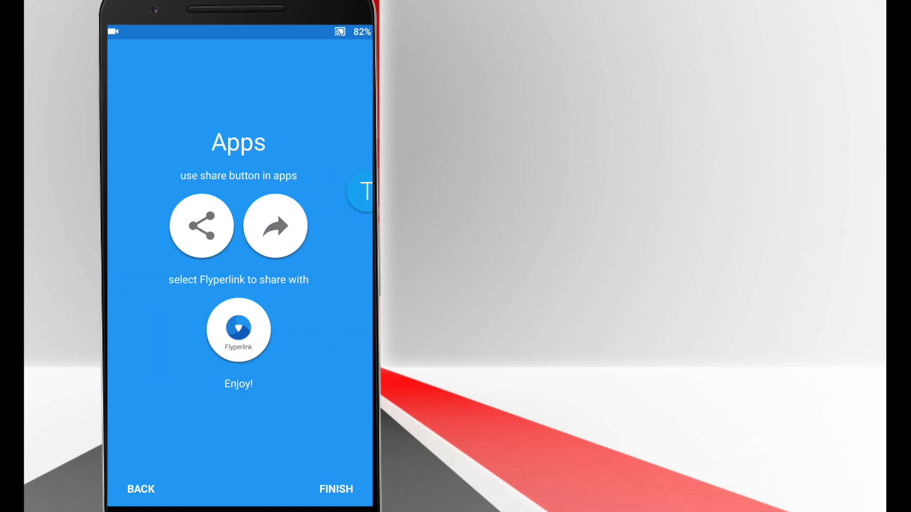
pyautogui.click(336, 490)
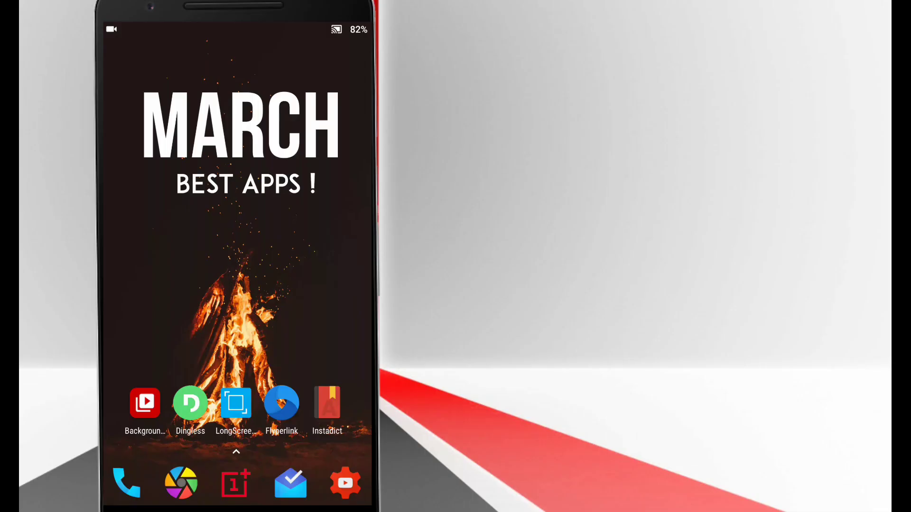
# Step: Launch Instadict from the home screen to reach its copy-shake guide
pyautogui.click(327, 404)
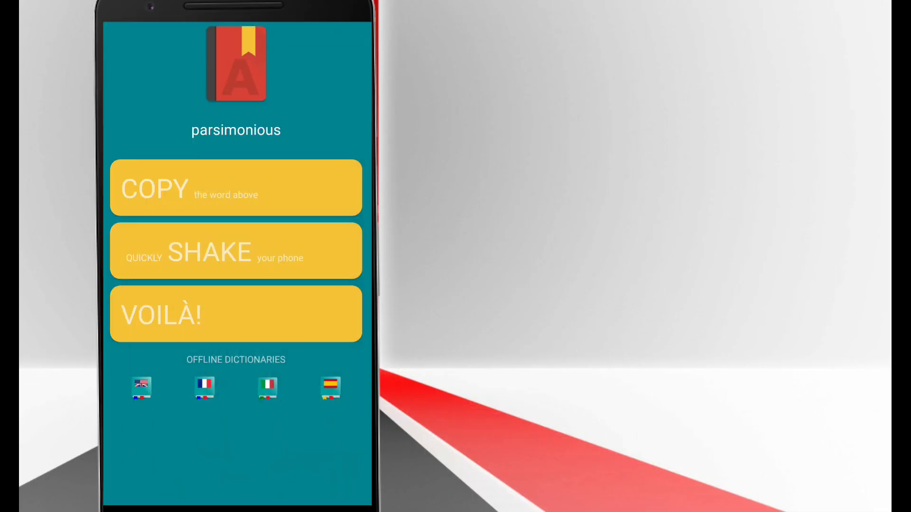